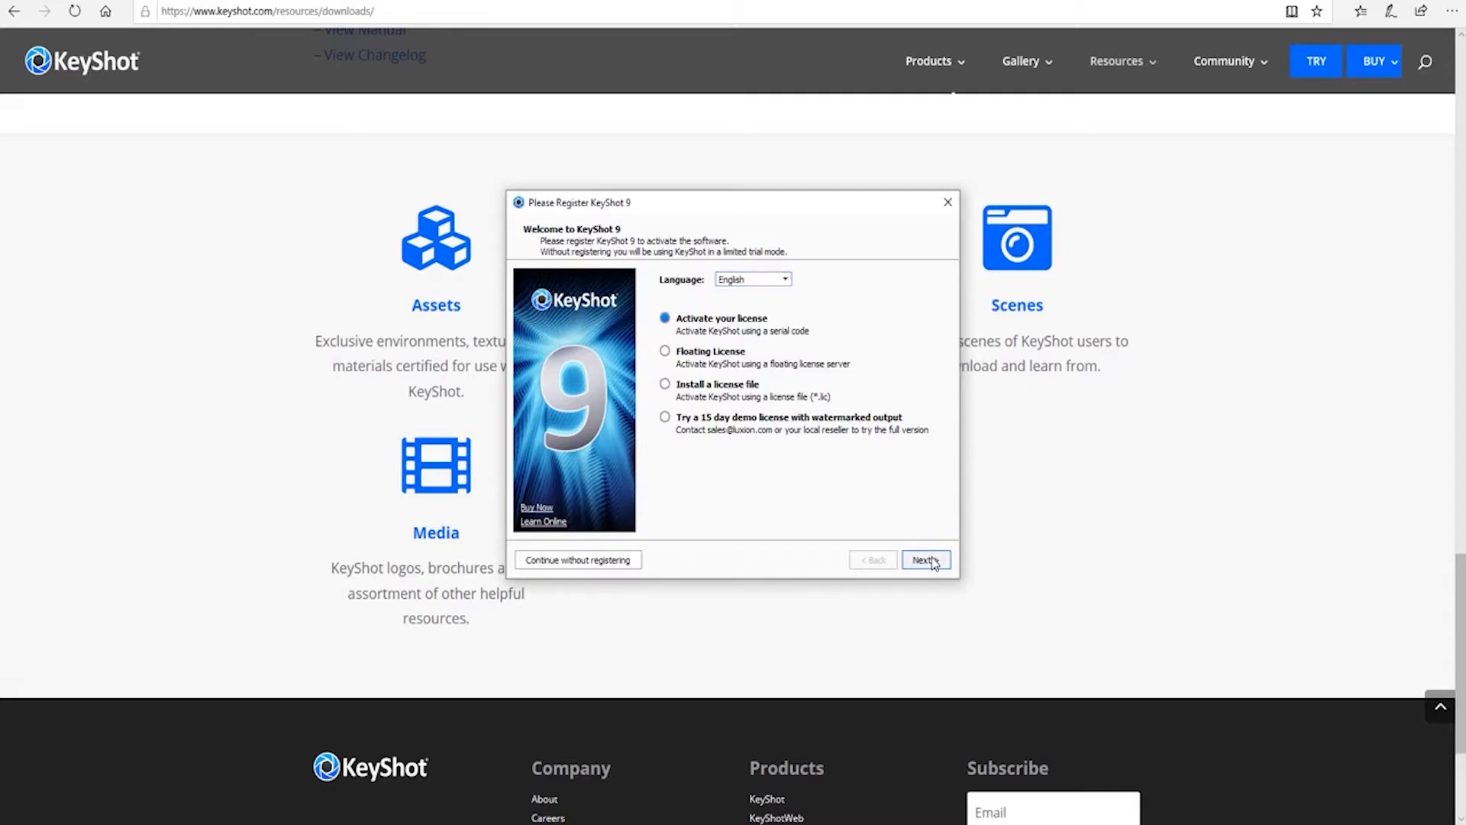
Step: Choose 'Activate your license' and advance past the Registration Information page
left_click(925, 559)
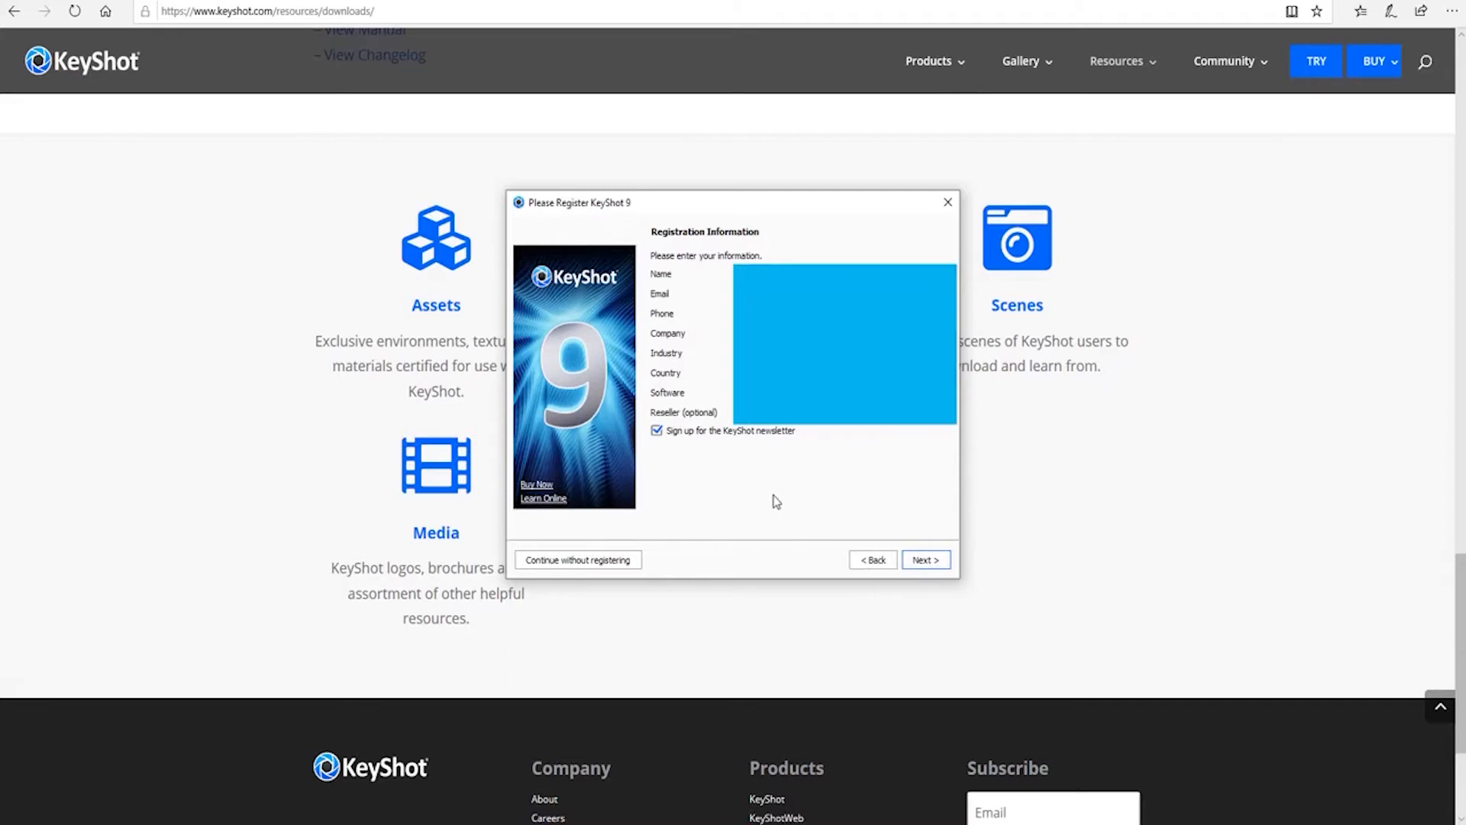
mouse_move(807, 466)
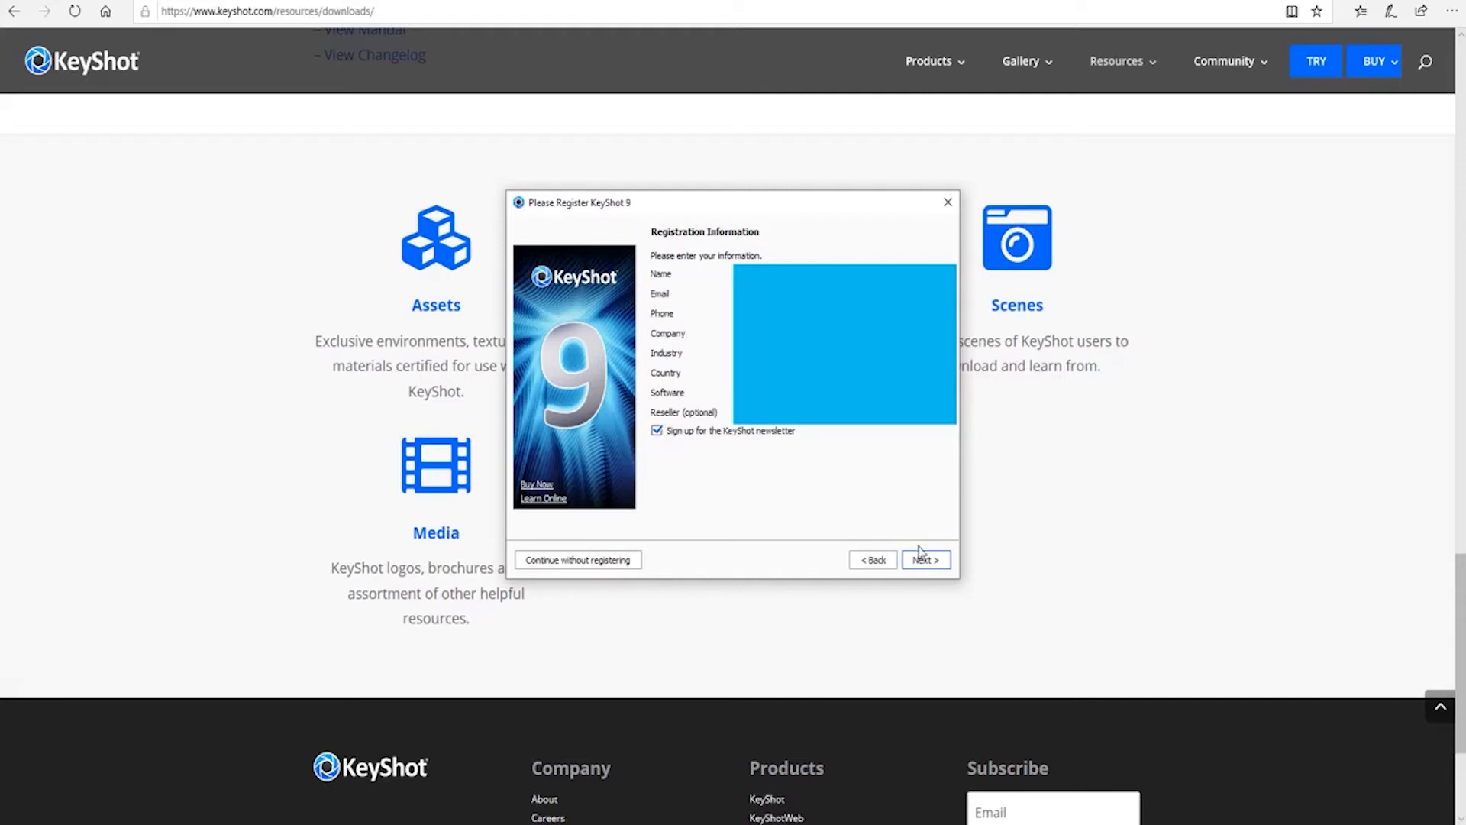
left_click(926, 559)
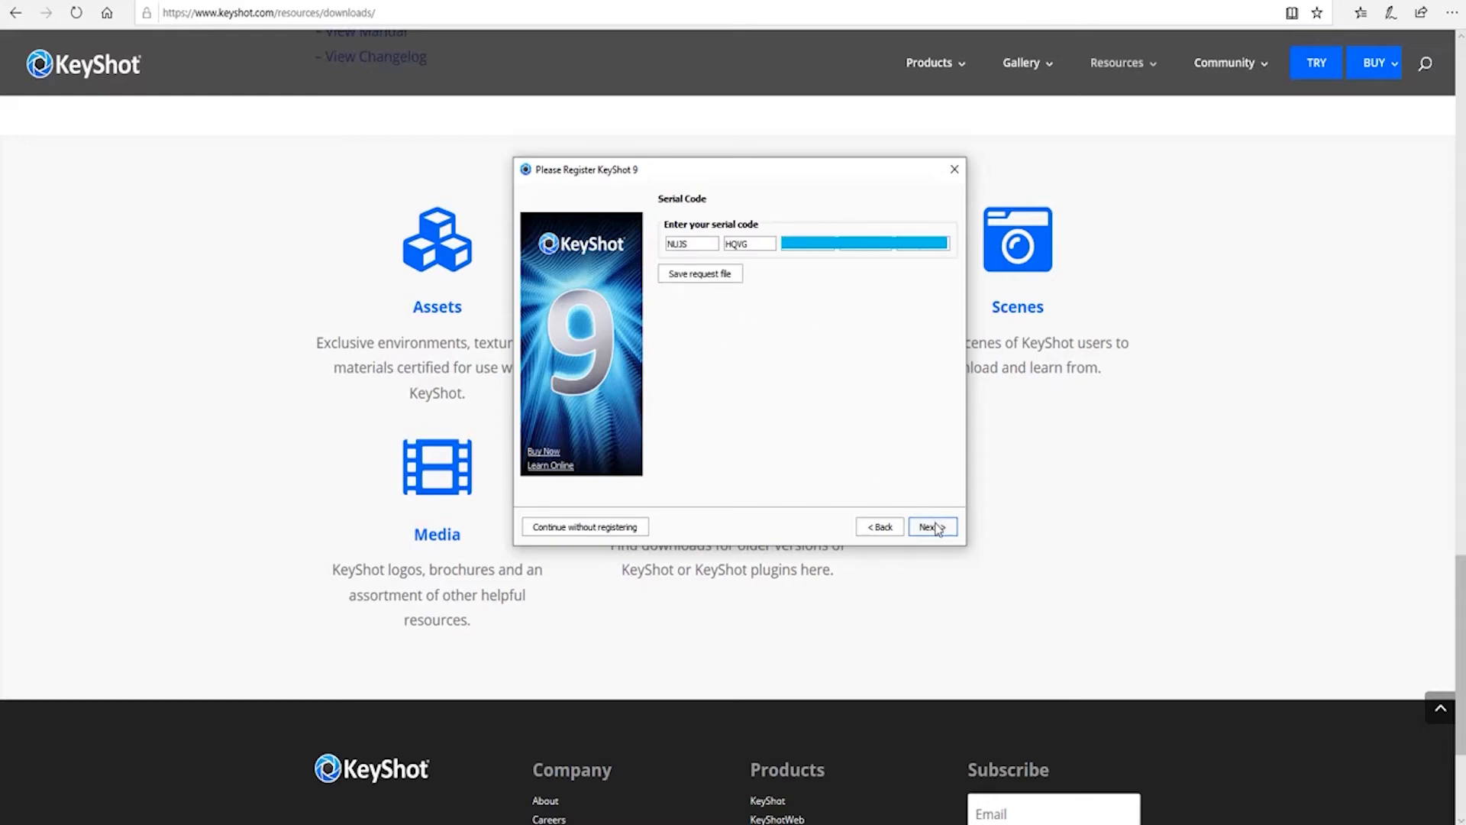
Step: Submit the filled-in serial code so the wizard contacts the activation server
left_click(931, 527)
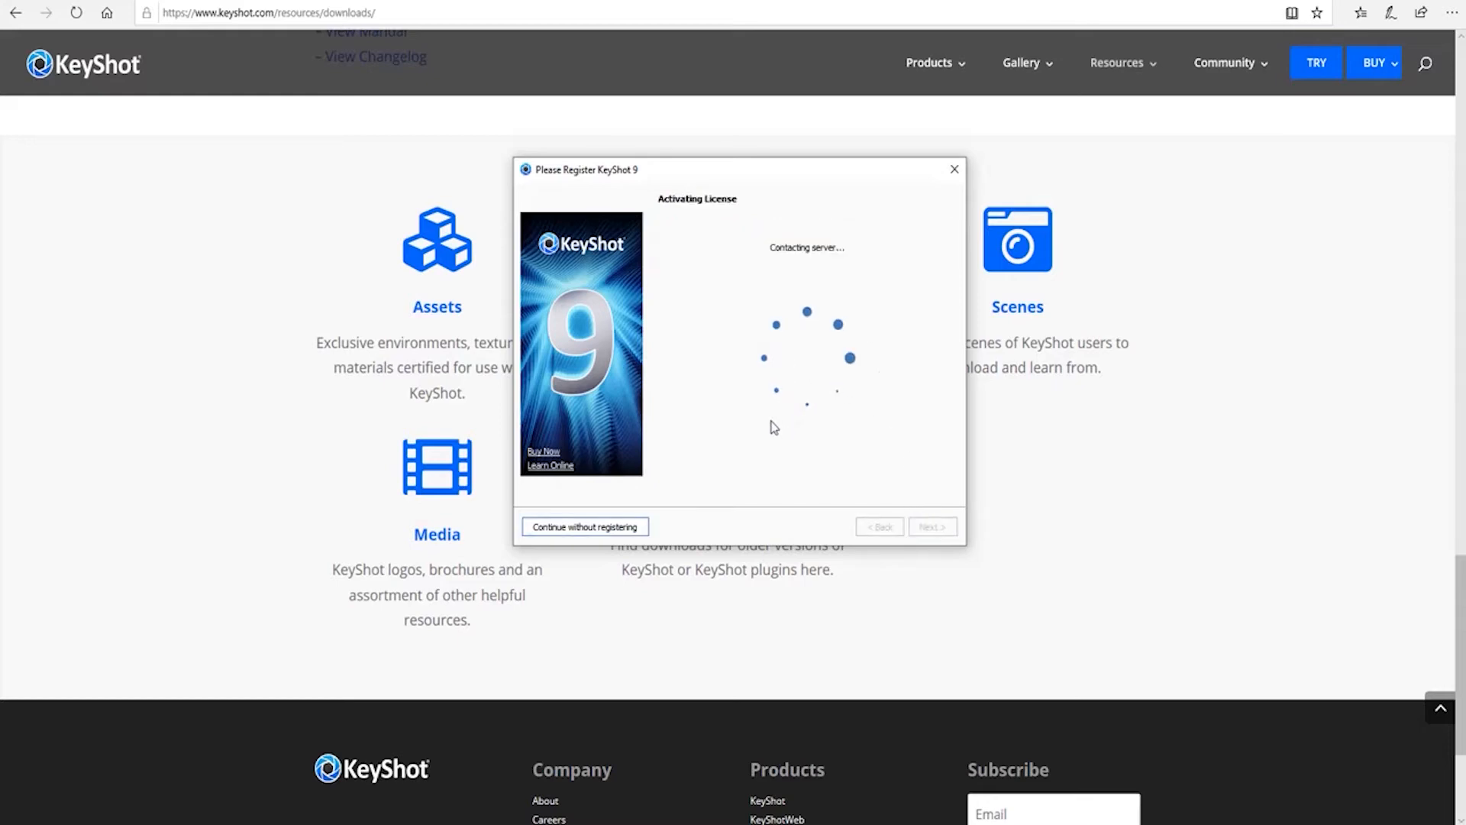
mouse_move(814, 423)
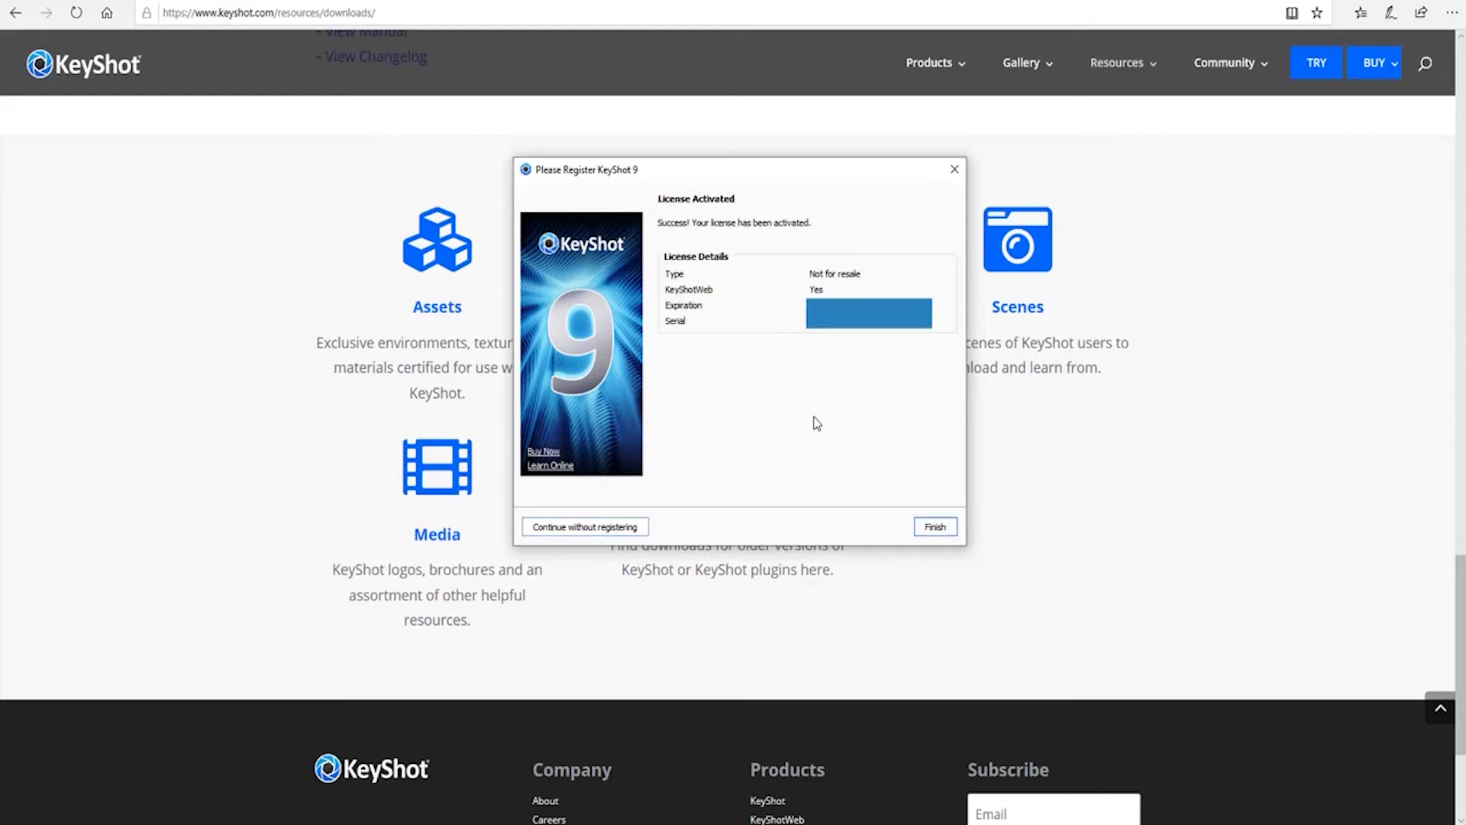
mouse_move(826, 409)
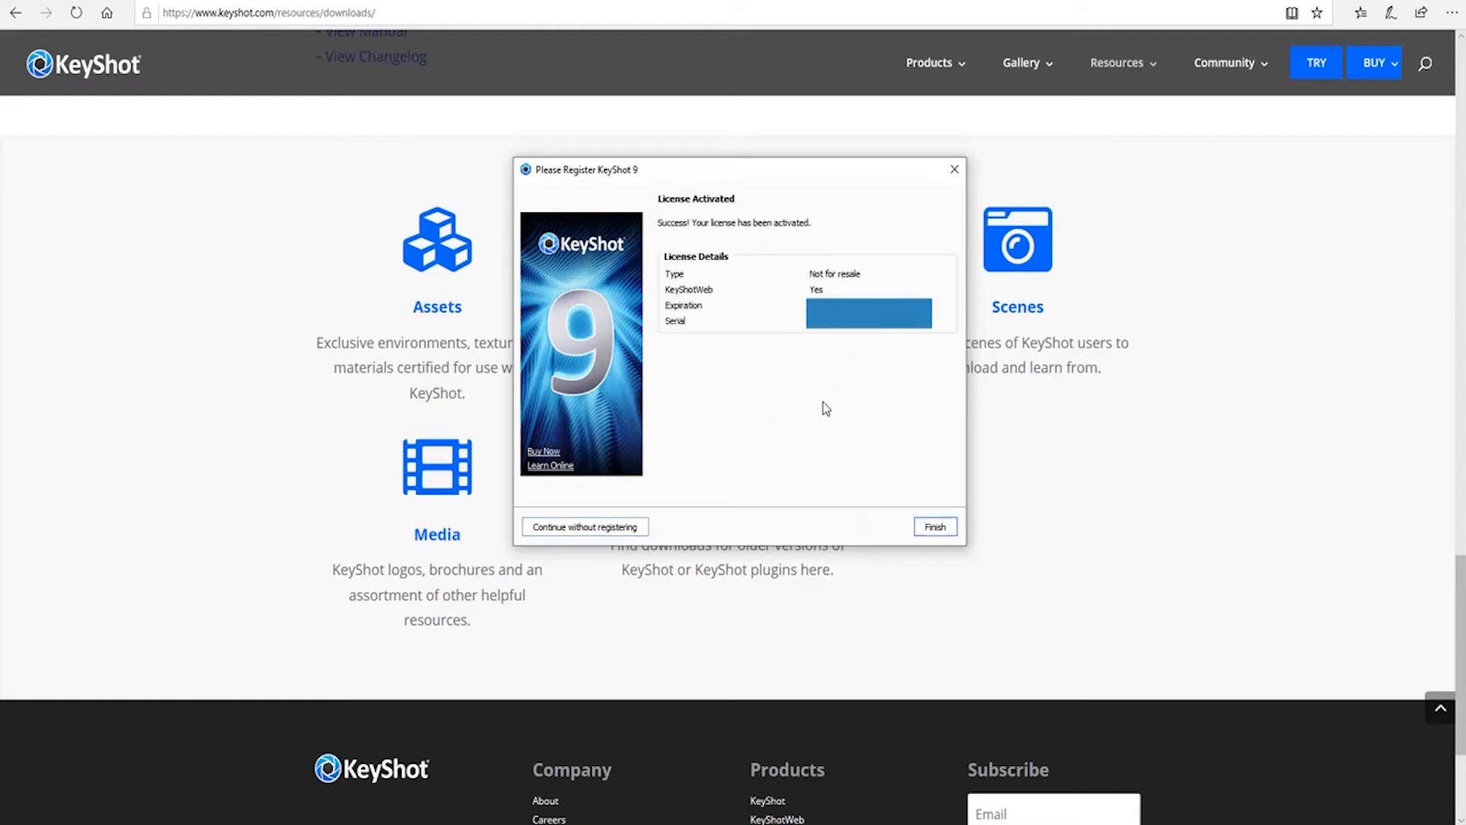
mouse_move(794, 353)
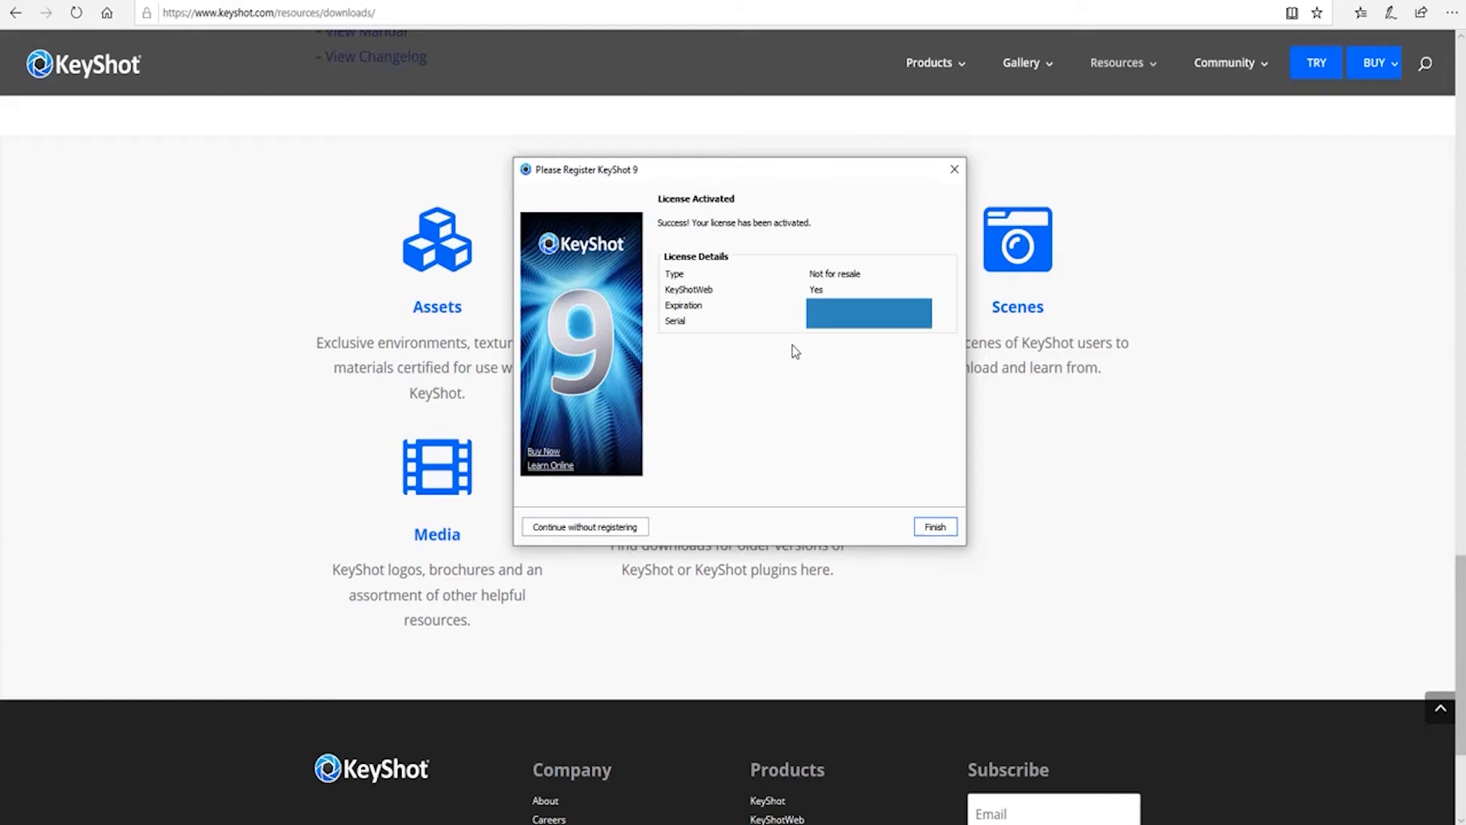
mouse_move(793, 352)
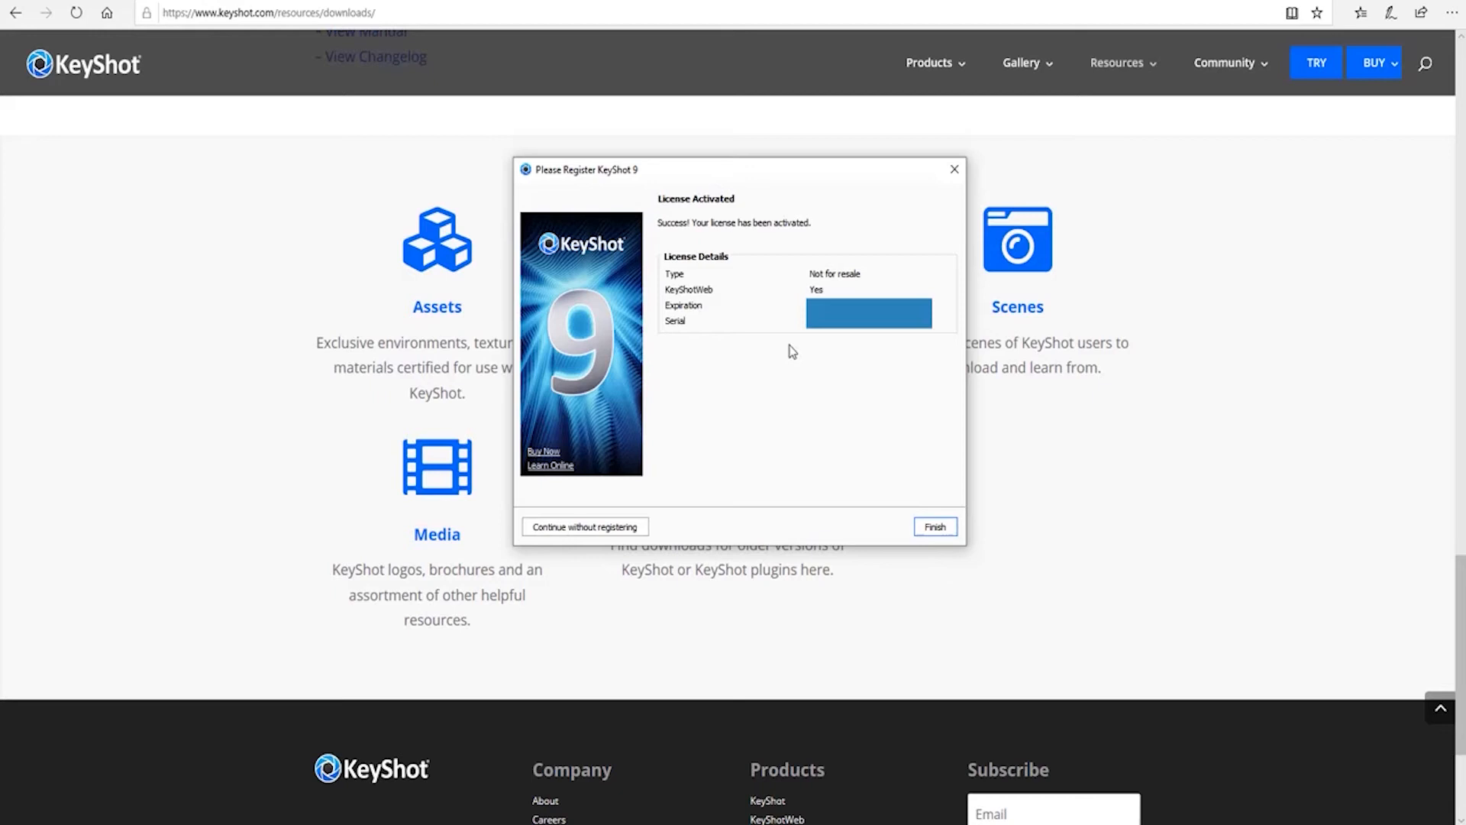
Step: Return to the Serial Code page where an activation request file can be saved
left_click(933, 525)
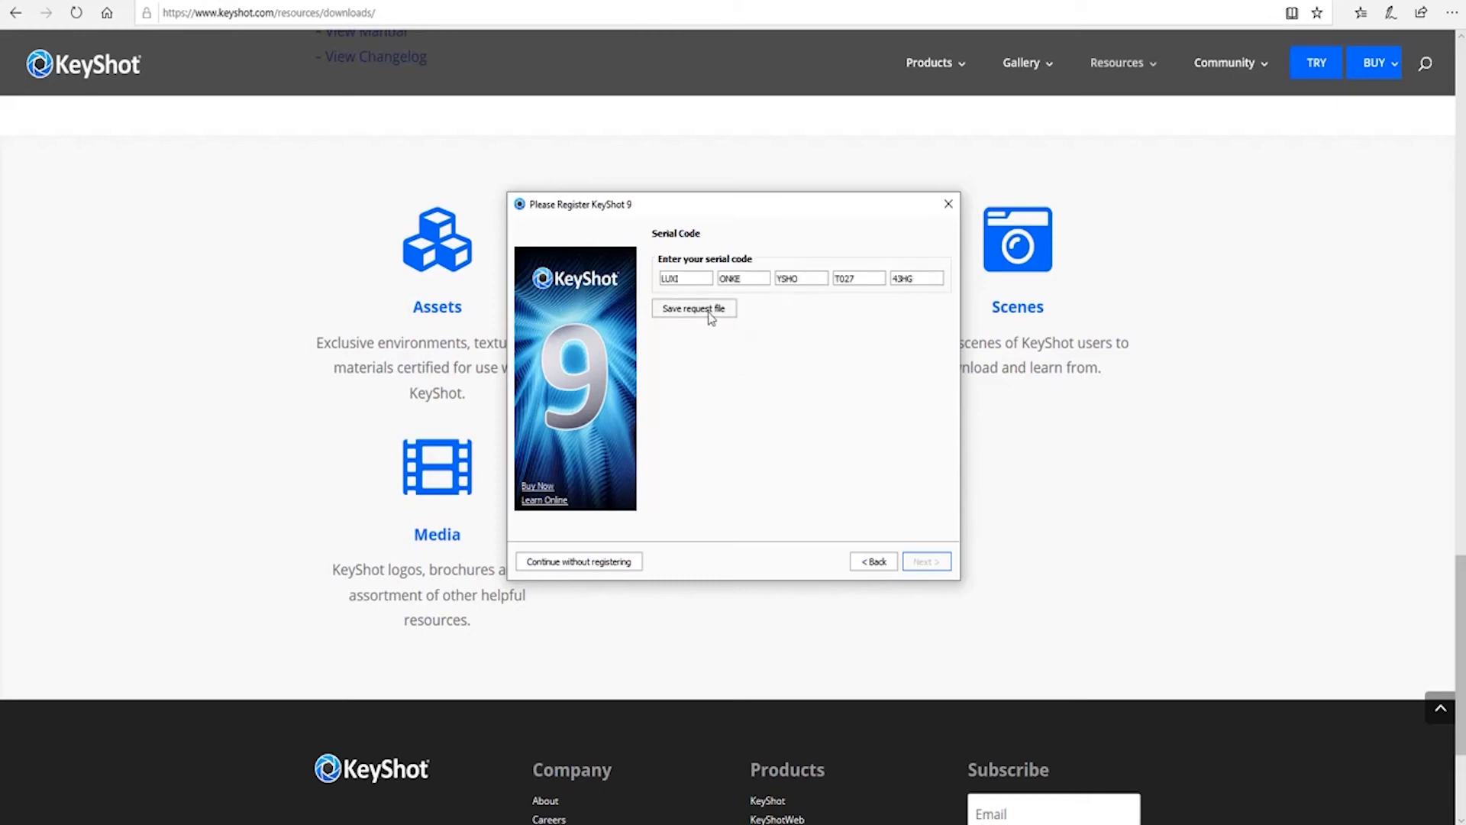
mouse_move(721, 394)
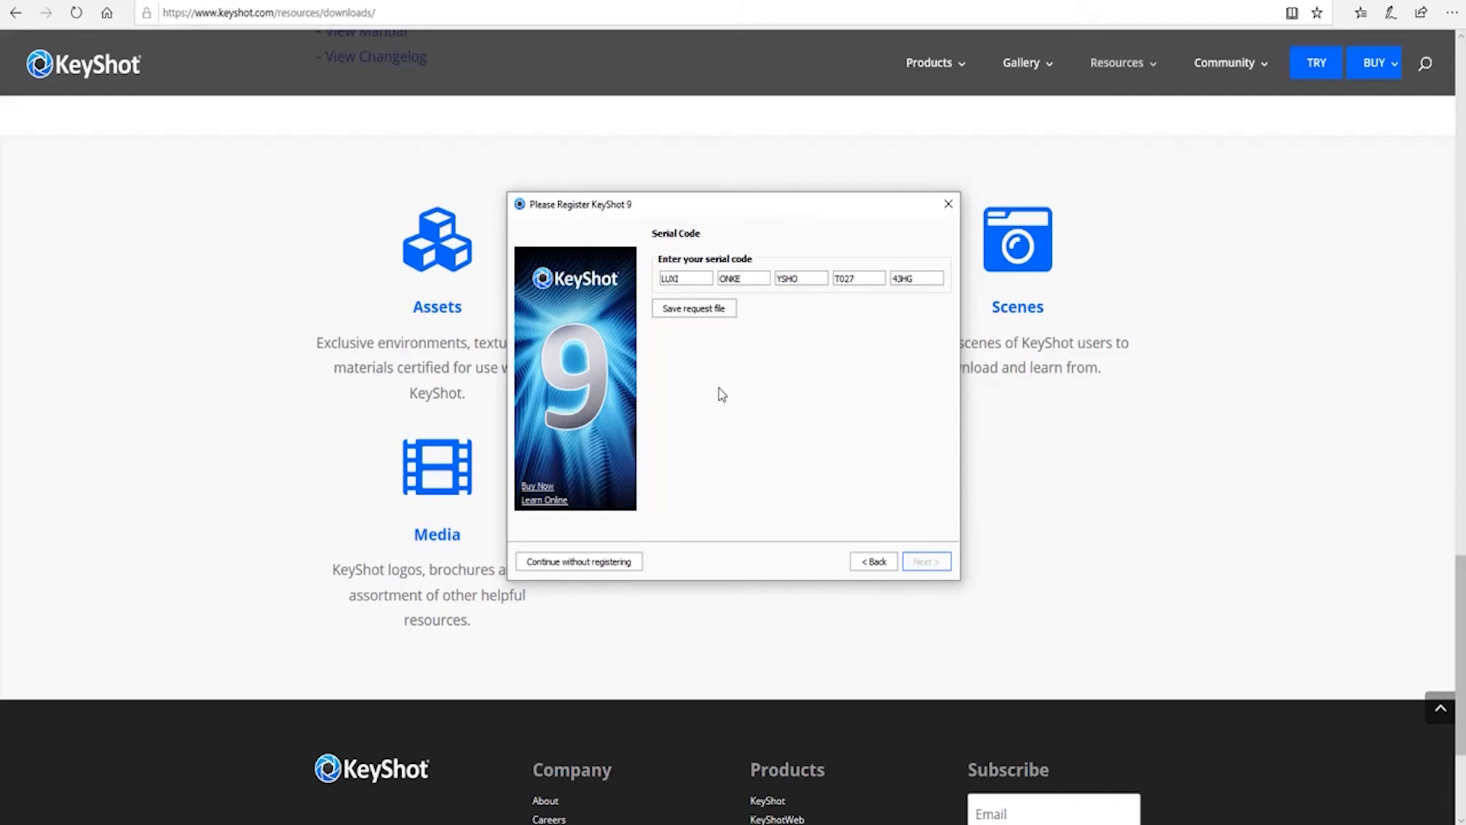